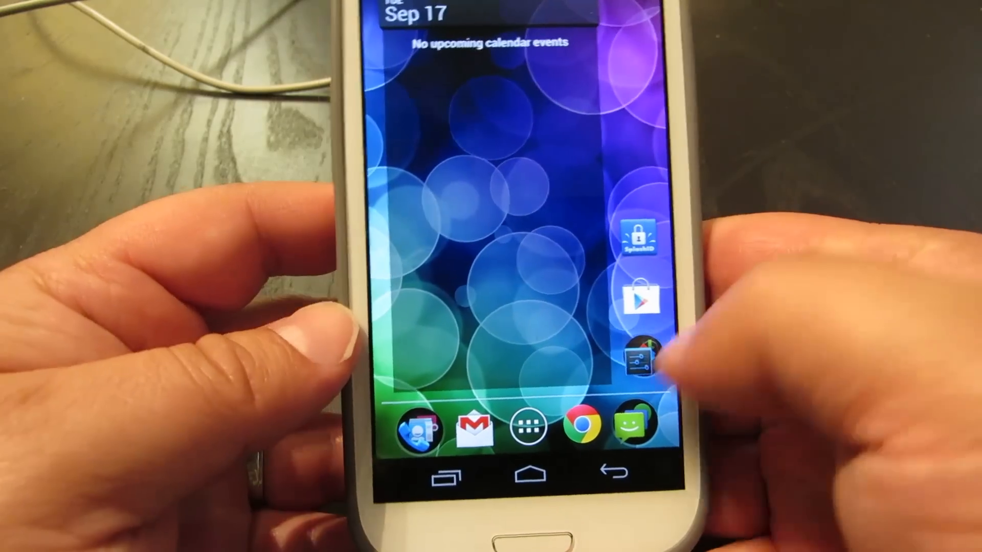
# Launch Settings from the settings-shortcut folder on the CyanogenMod home screen.
pyautogui.click(636, 358)
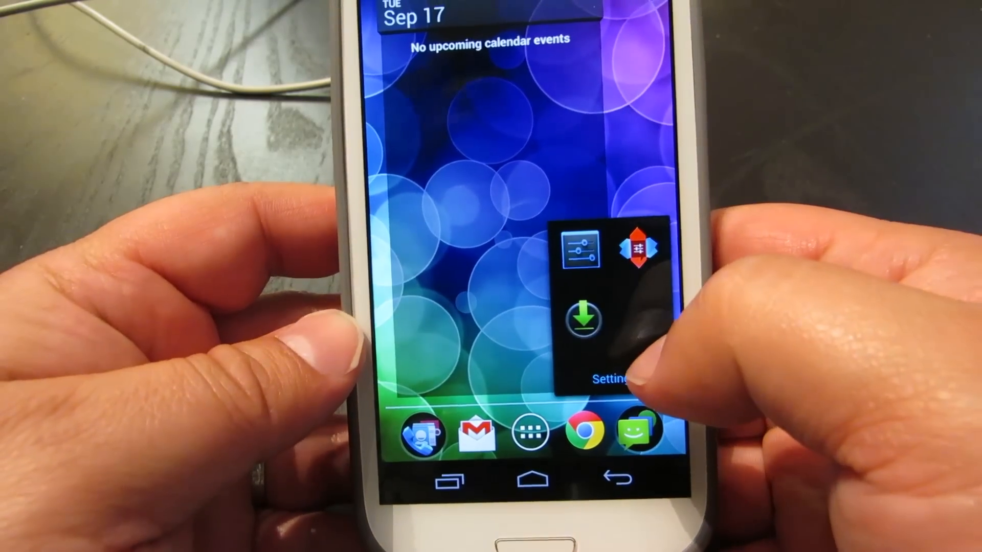
pyautogui.click(613, 379)
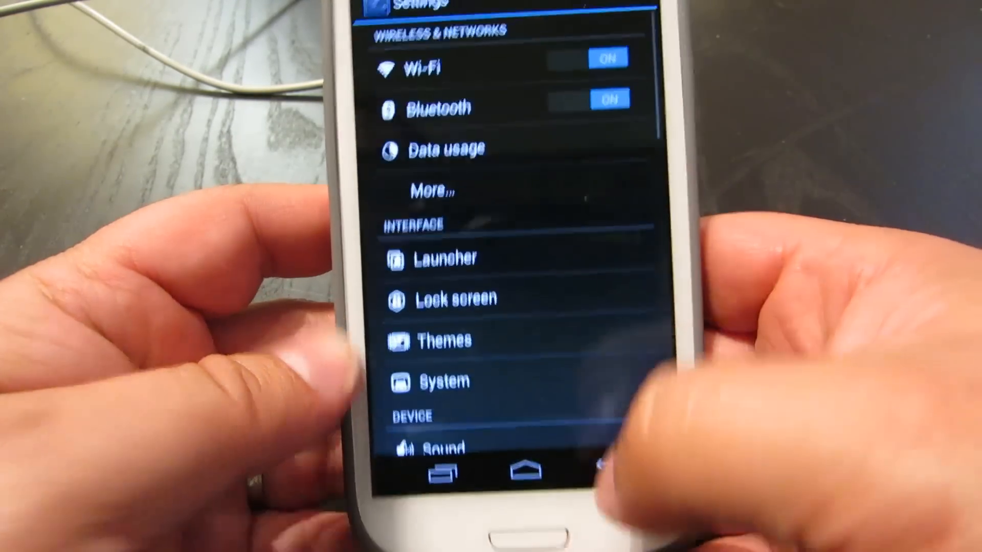
# Go to Advanced settings' Sensors tab, leaving 'Enable keys backlight' unchecked.
pyautogui.scroll(-3)
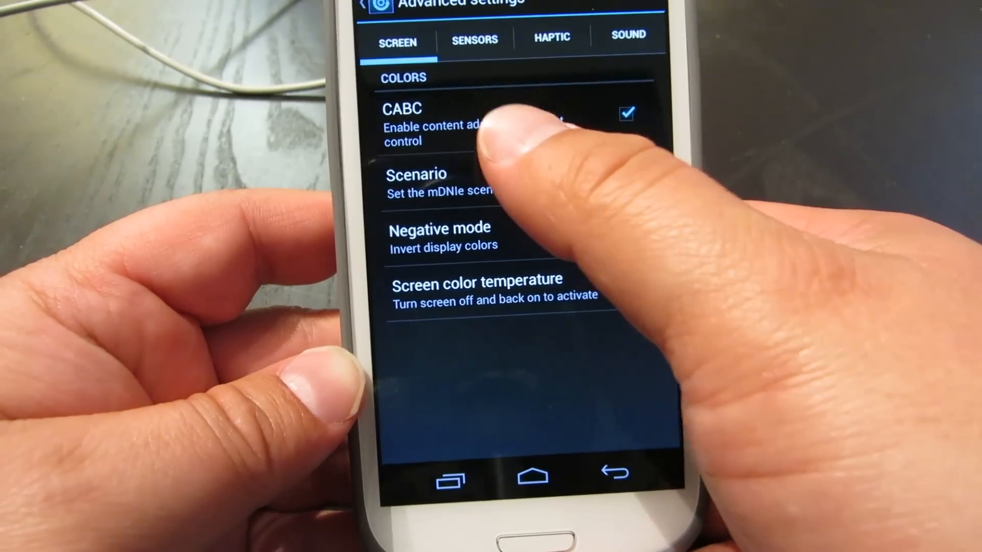
pyautogui.click(625, 112)
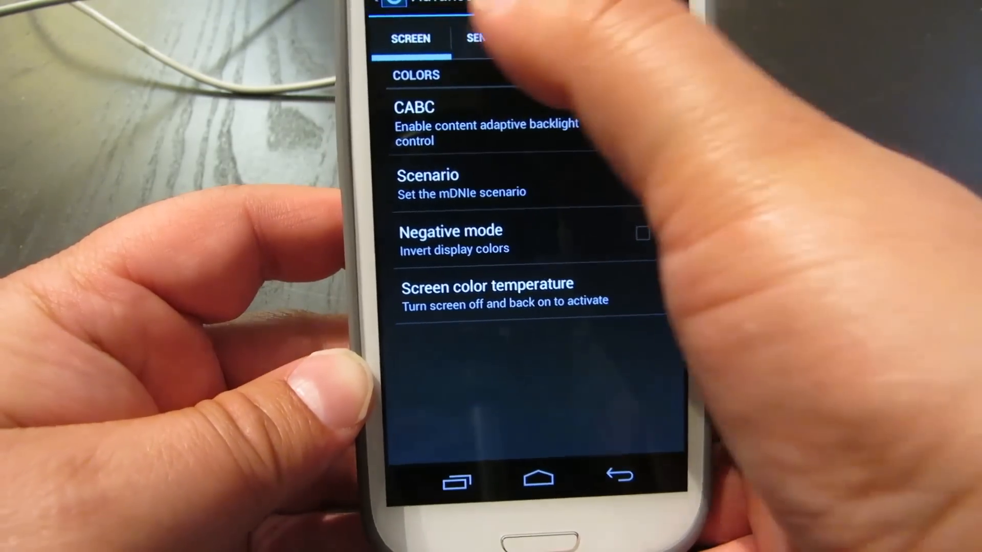
pyautogui.click(482, 37)
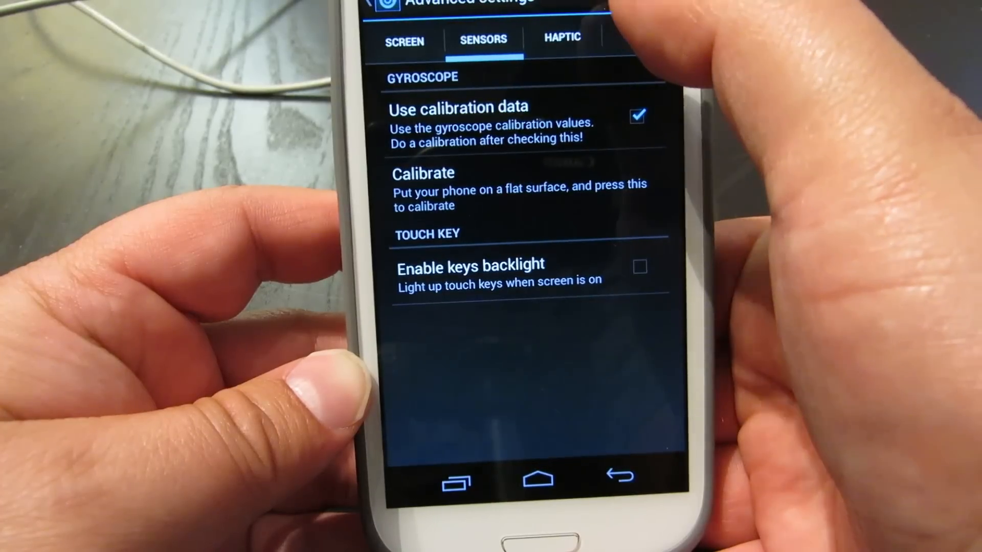